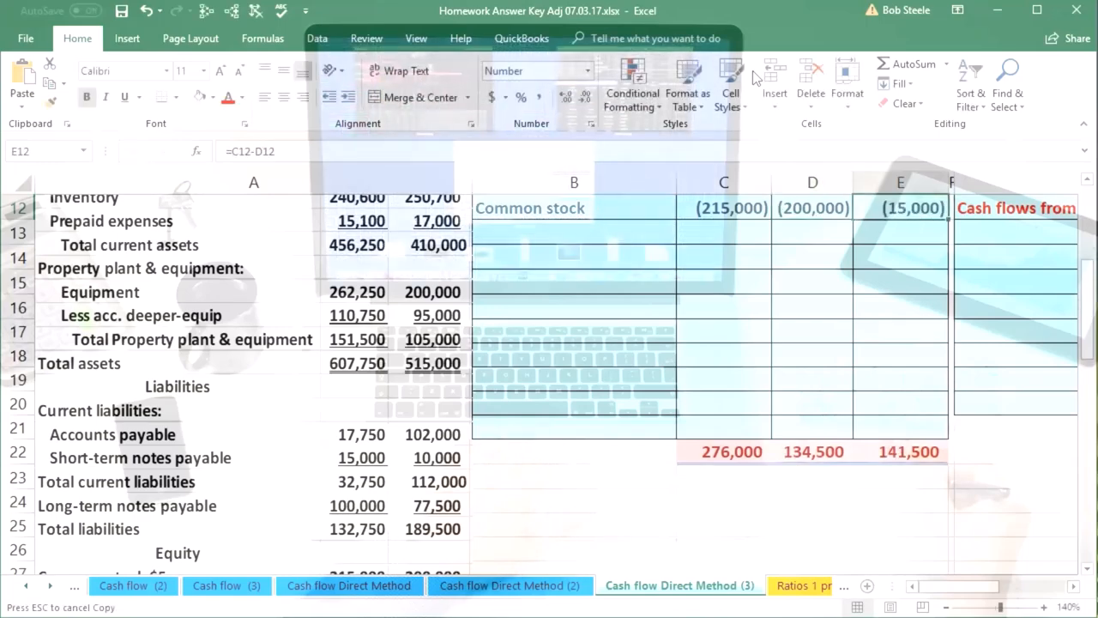
{"action": "scroll", "scroll_direction": "down", "scroll_amount": 3}
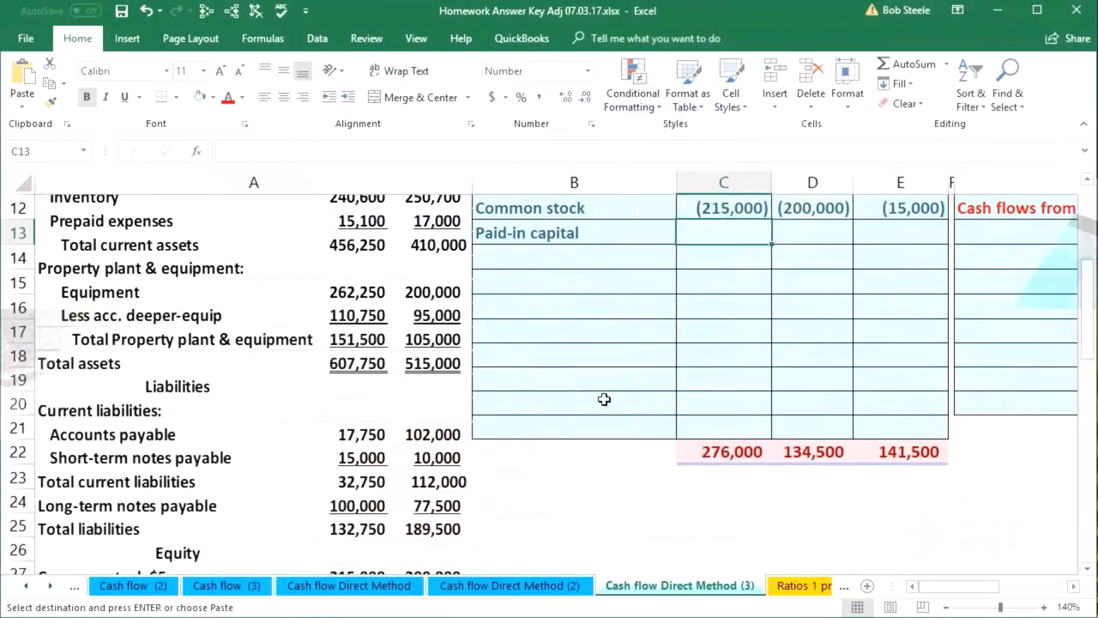
{"action": "scroll", "scroll_direction": "down", "scroll_amount": 3}
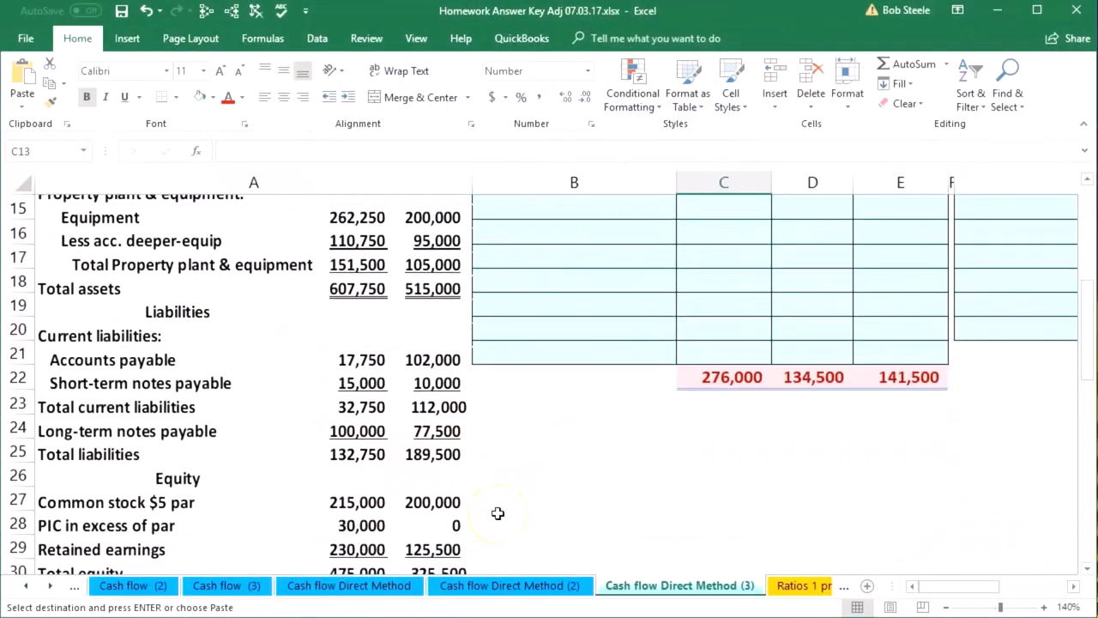